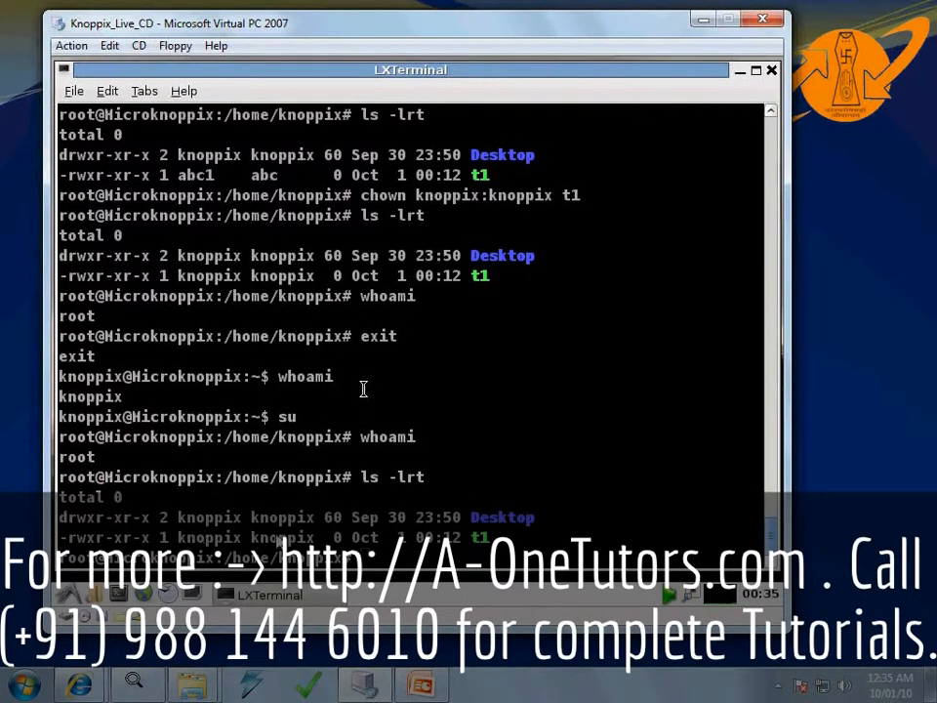
{"action": "mouse_move", "coordinate": [537, 537]}
{"action": "type", "text": "chgrp abc t1"}
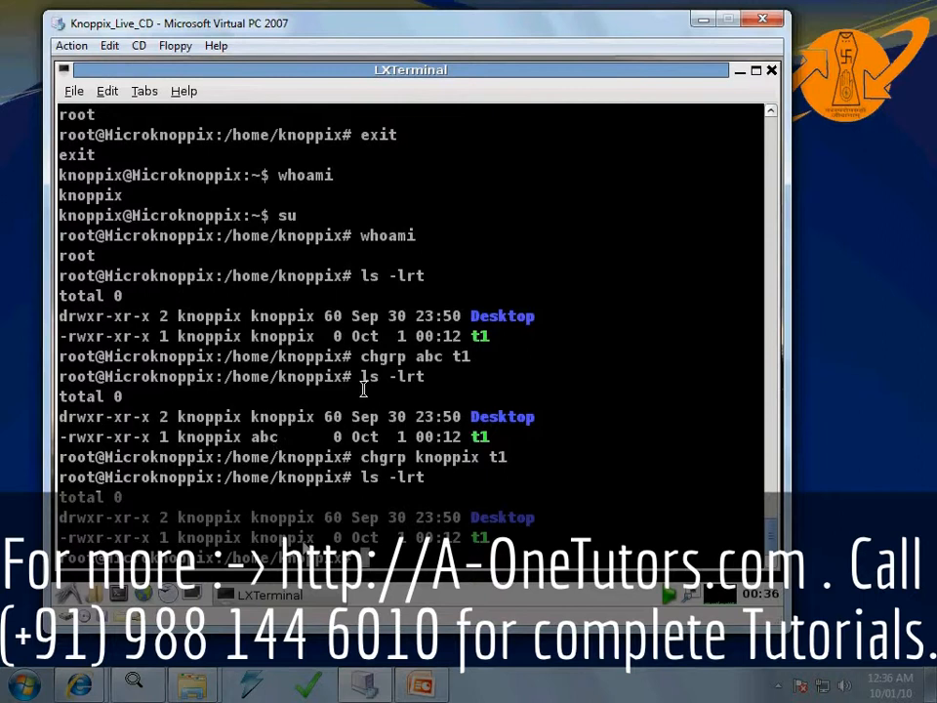
{"action": "mouse_move", "coordinate": [500, 492]}
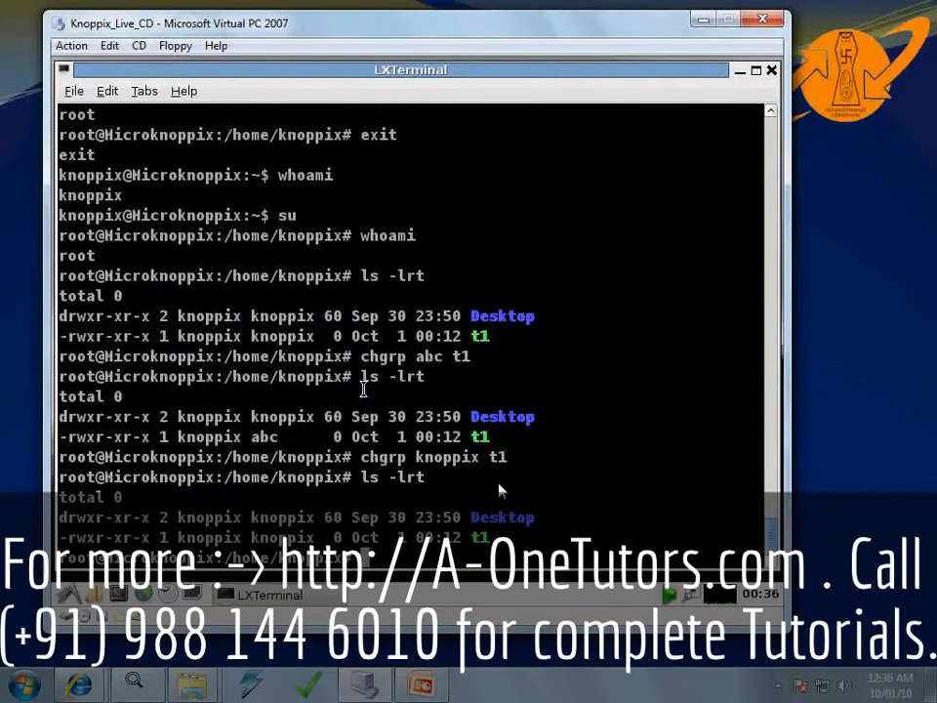